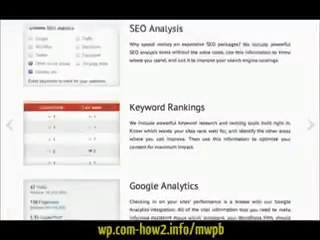
{"action": "scroll", "scroll_direction": "down", "scroll_amount": 3}
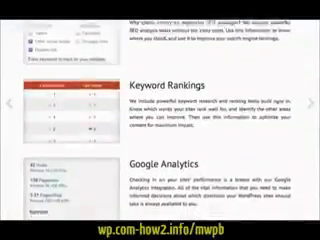
{"action": "scroll", "scroll_direction": "down", "scroll_amount": 3}
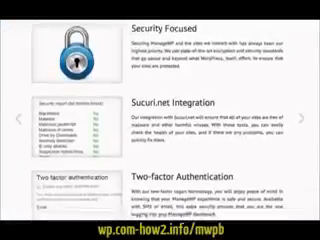
{"action": "scroll", "scroll_direction": "down", "scroll_amount": 3}
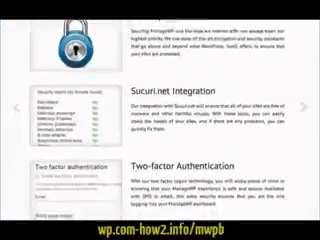